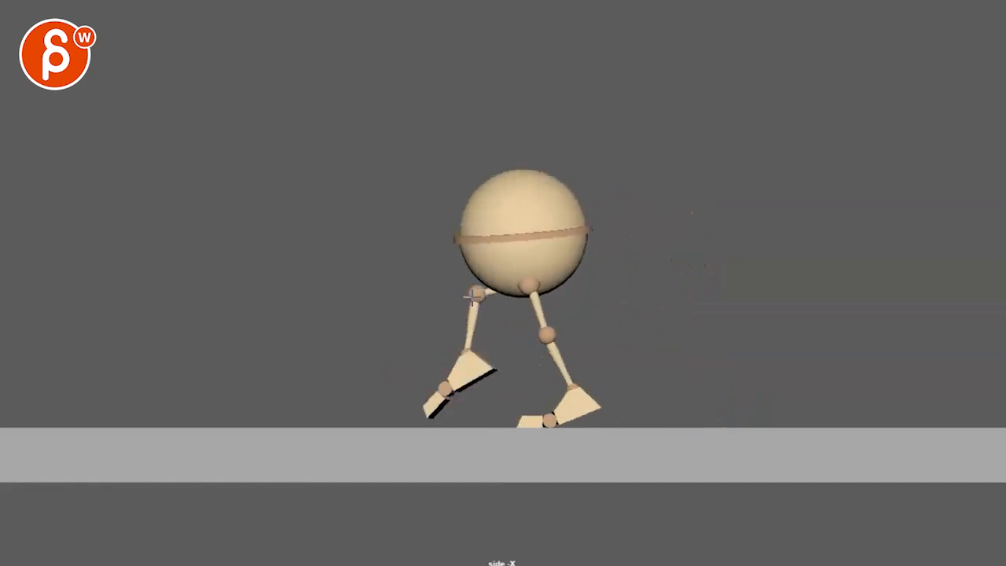
Step: Sketch yellow Grease Pencil lines tracing the leg angle and the body's tilt over the planted leg
click(471, 298)
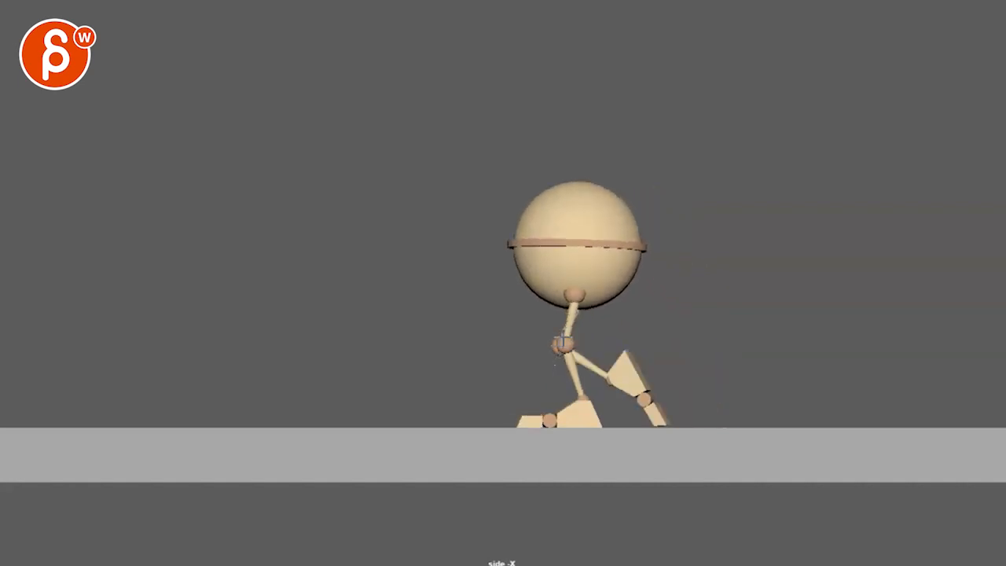
click(561, 343)
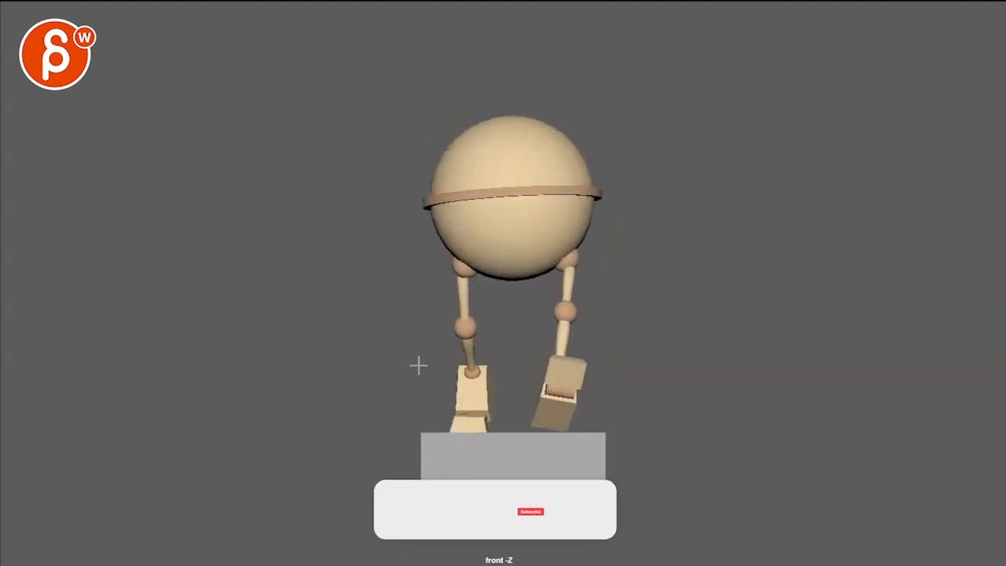
click(531, 511)
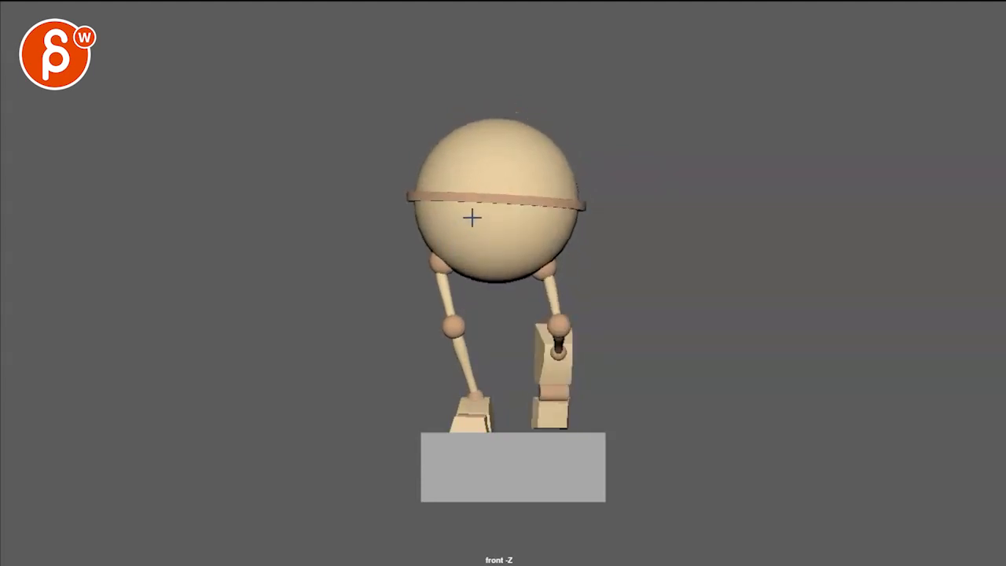
drag(424, 186, 459, 424)
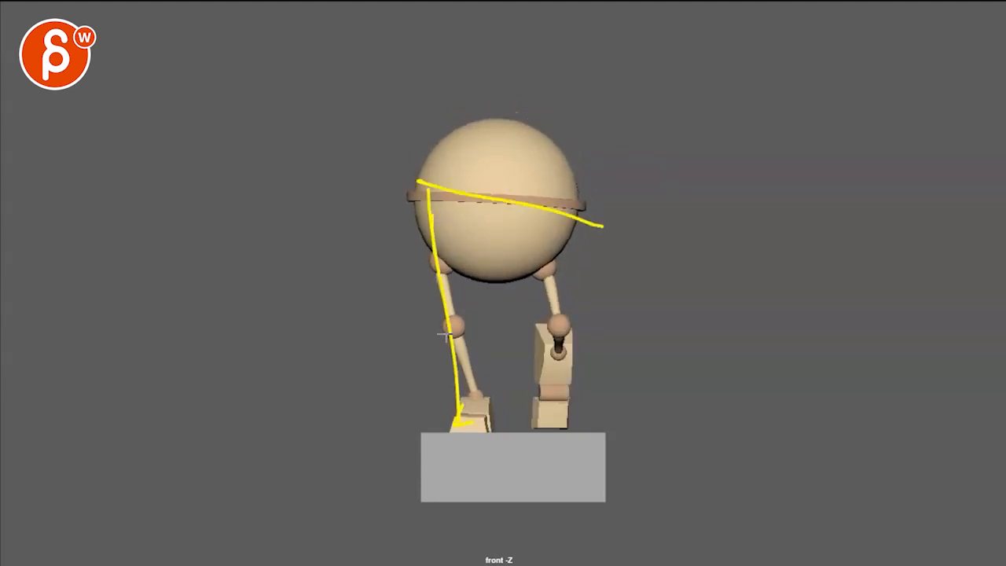